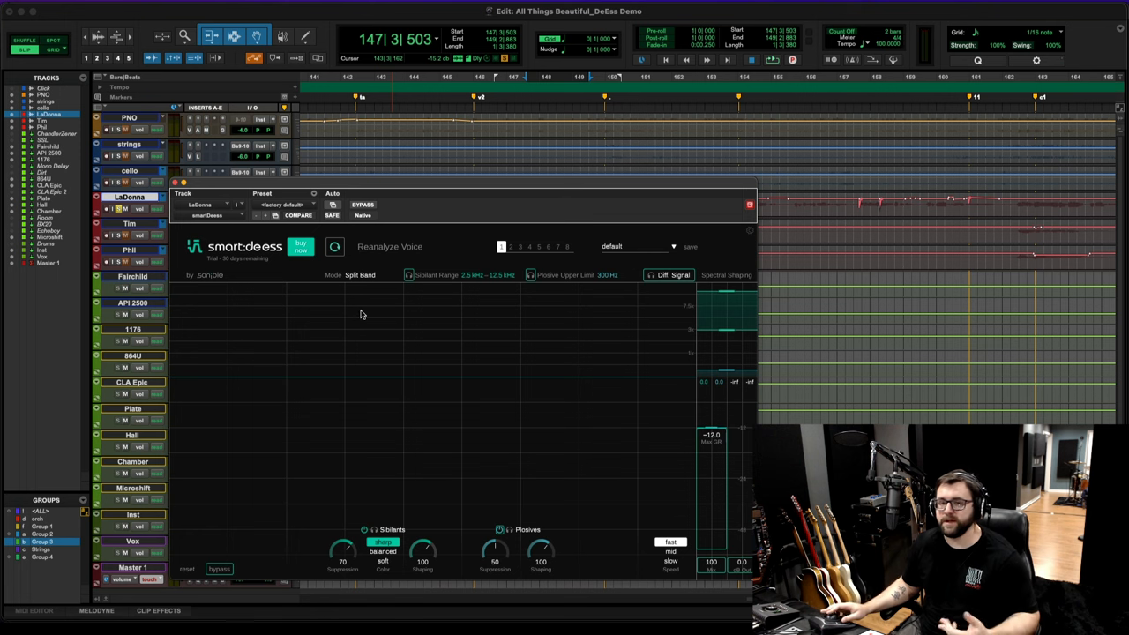
mouse_move(388, 266)
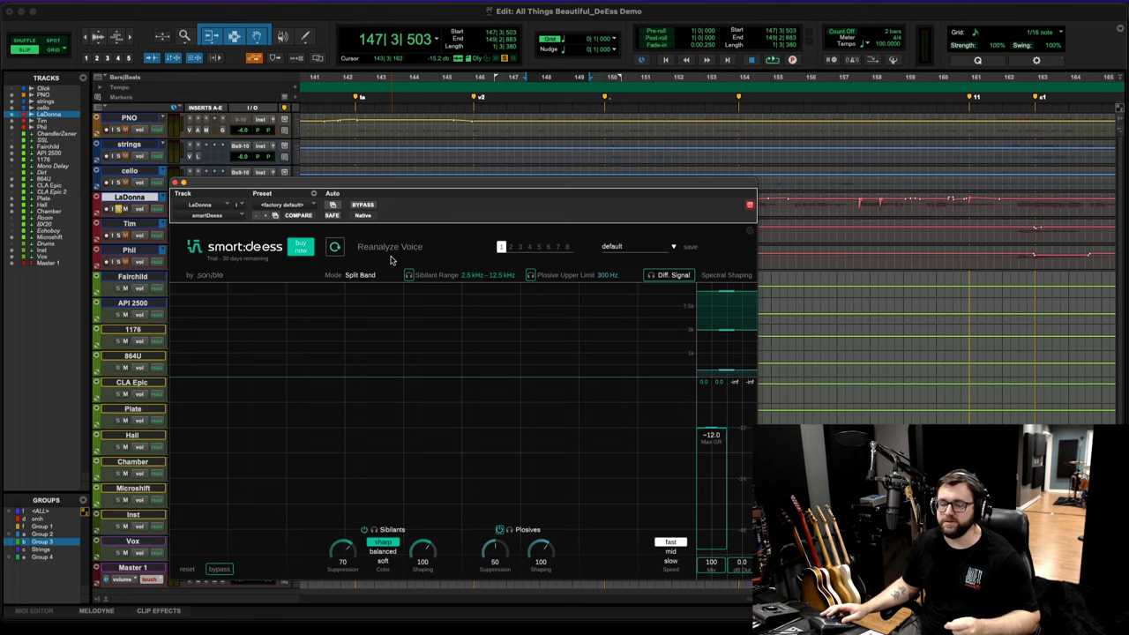
mouse_move(407, 264)
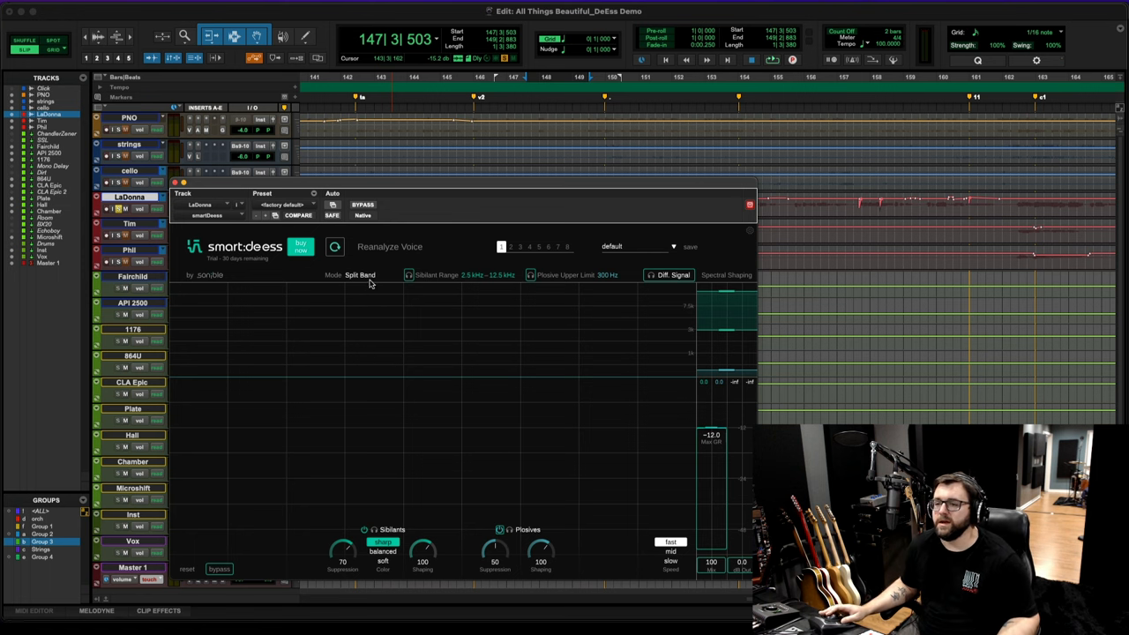
Step: Try smart:deess in Full Range, return to Split Band, adjust a control, then bypass it
click(359, 274)
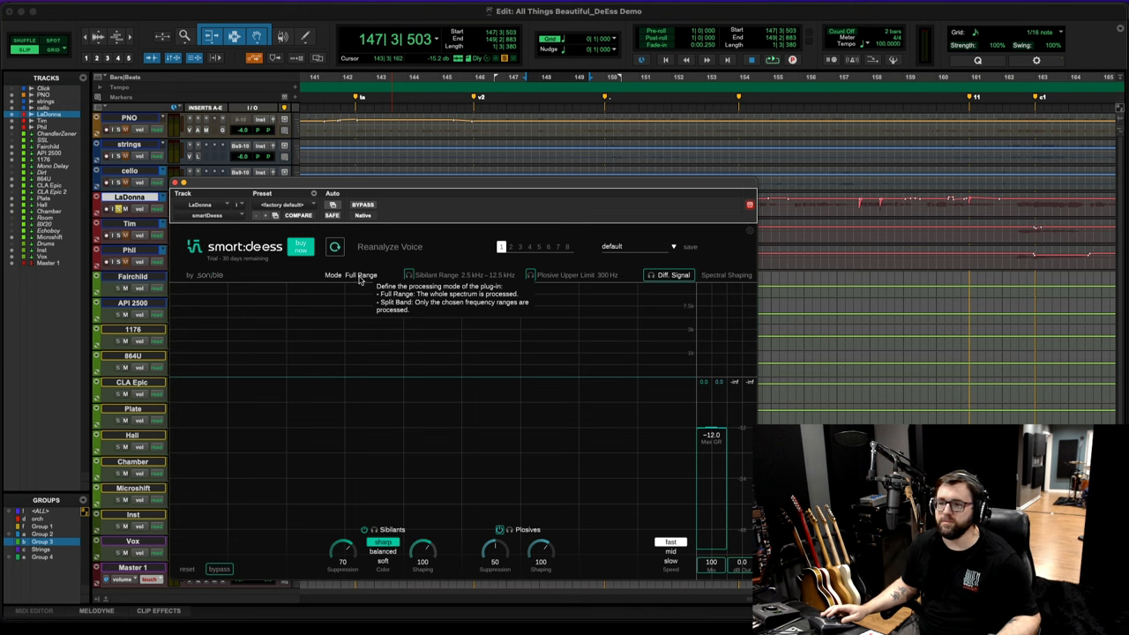
click(360, 274)
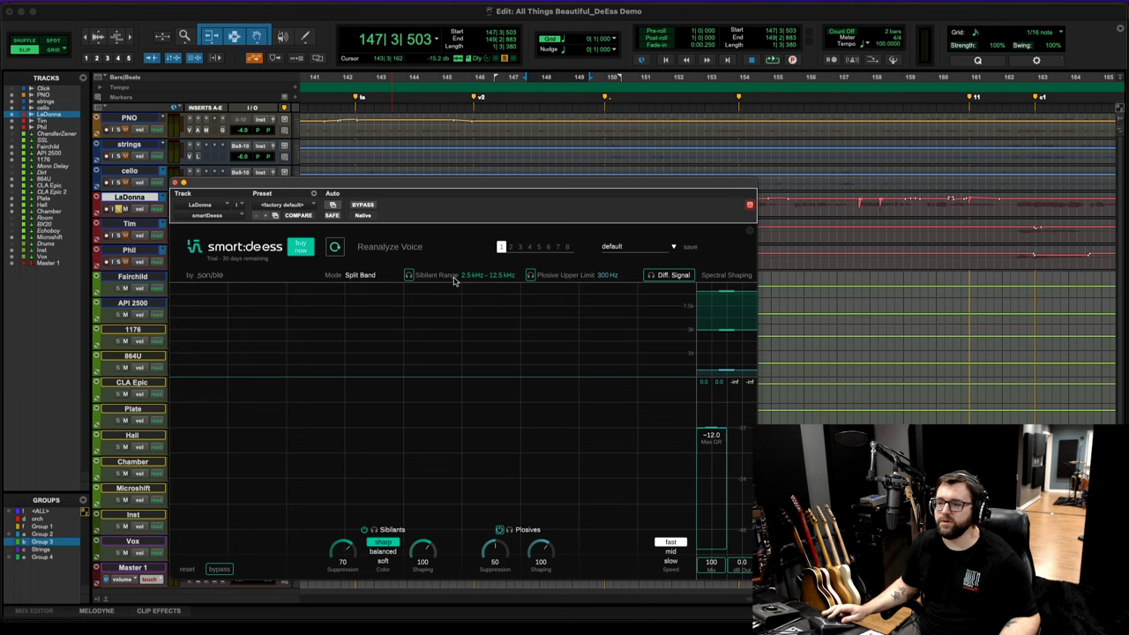
mouse_move(584, 282)
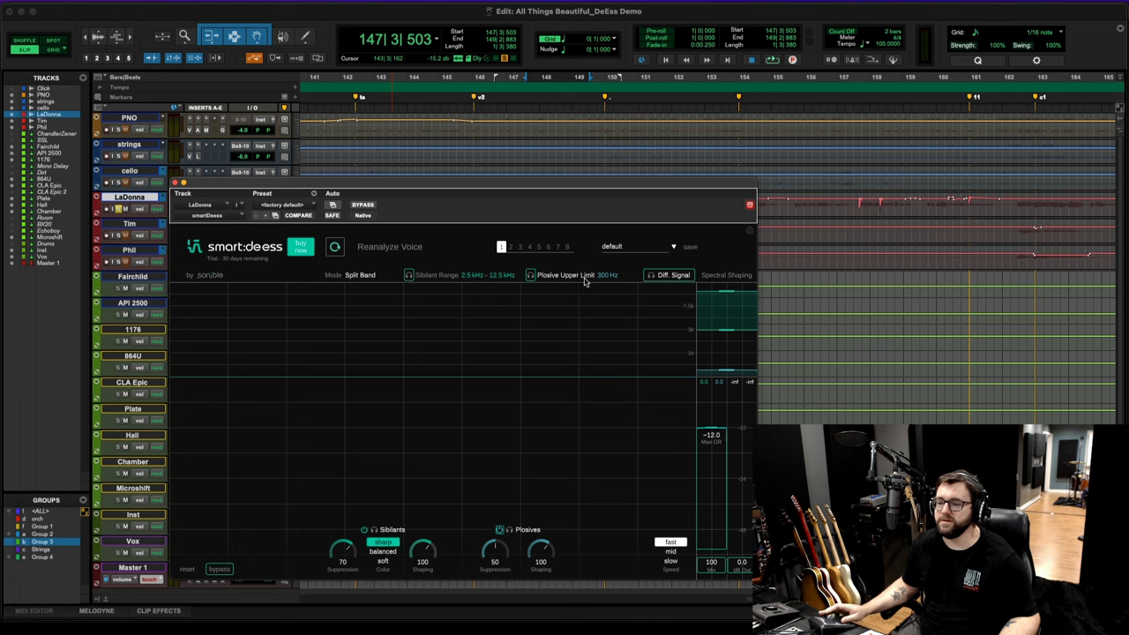
mouse_move(585, 280)
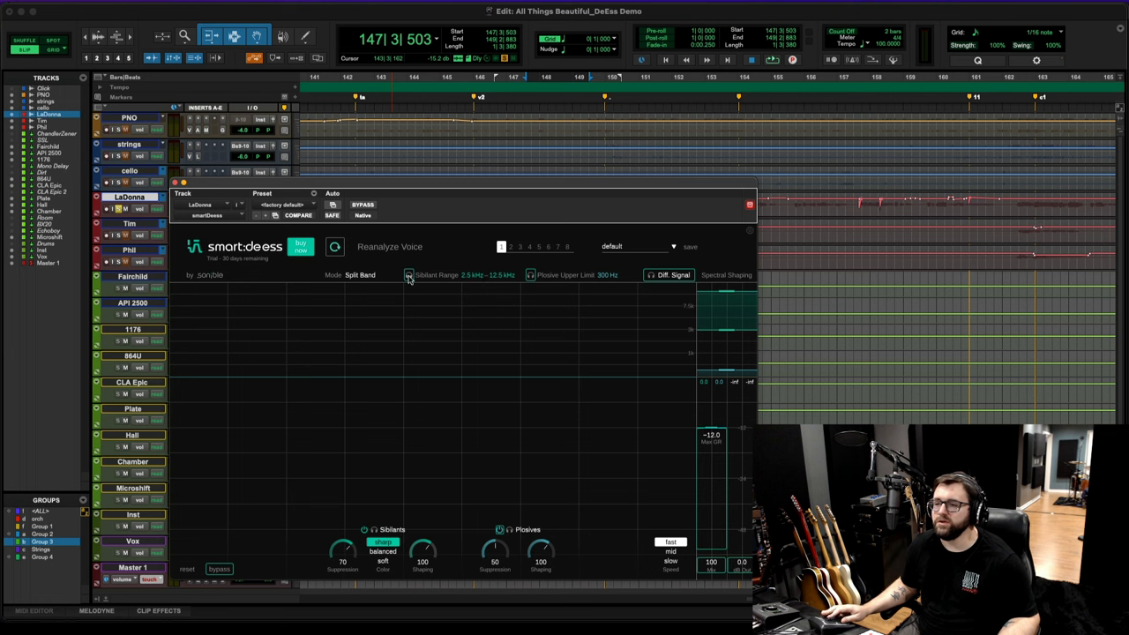
mouse_move(468, 290)
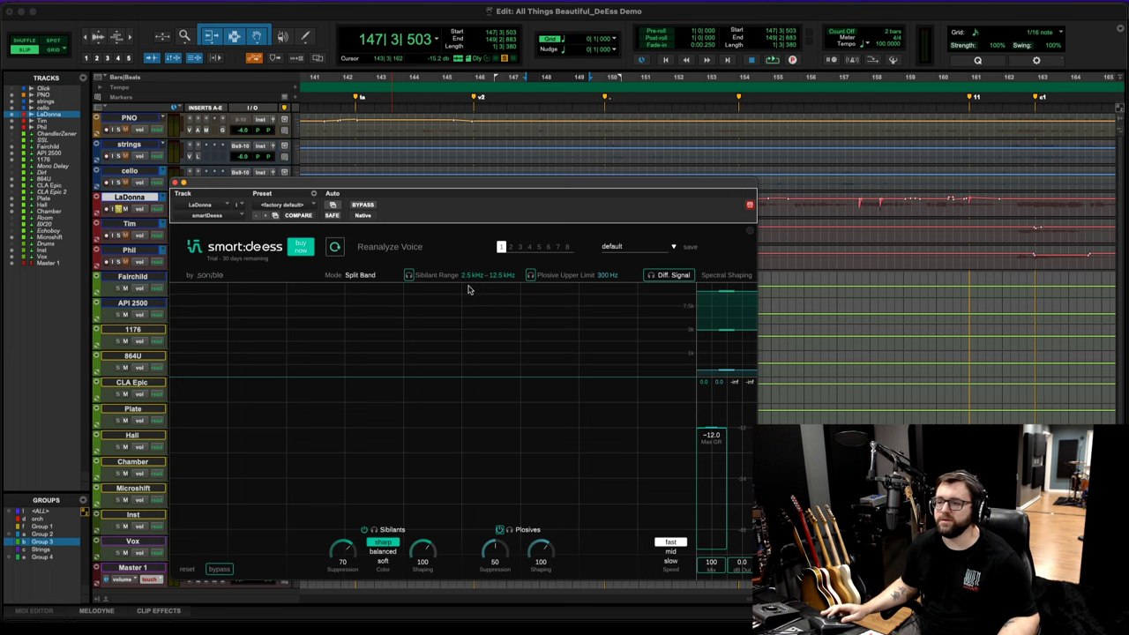
mouse_move(513, 292)
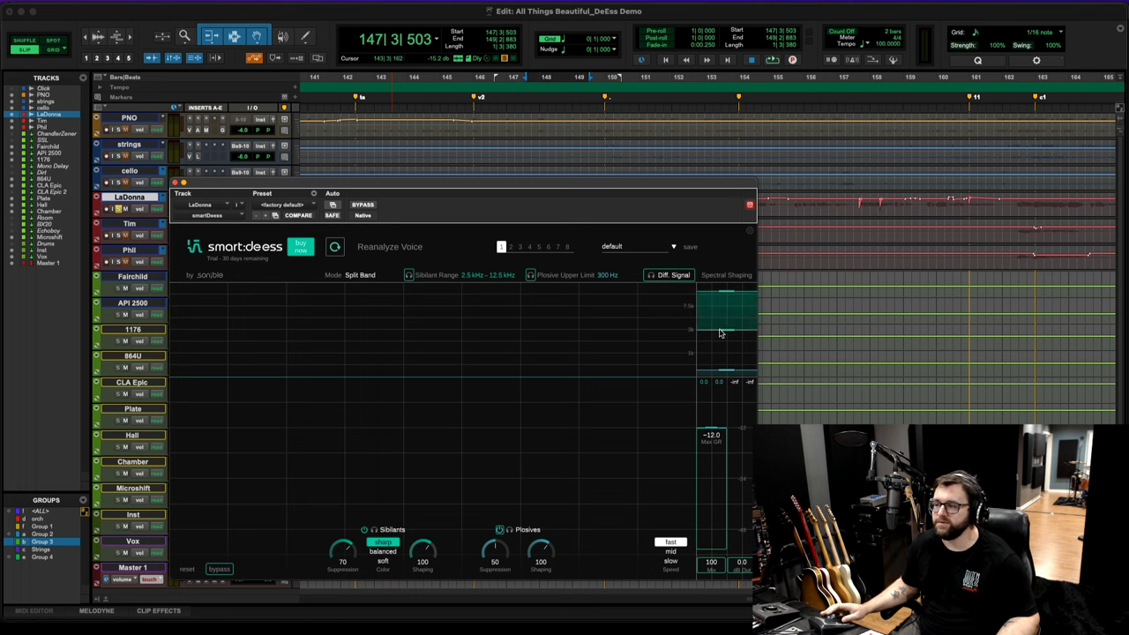
mouse_move(555, 349)
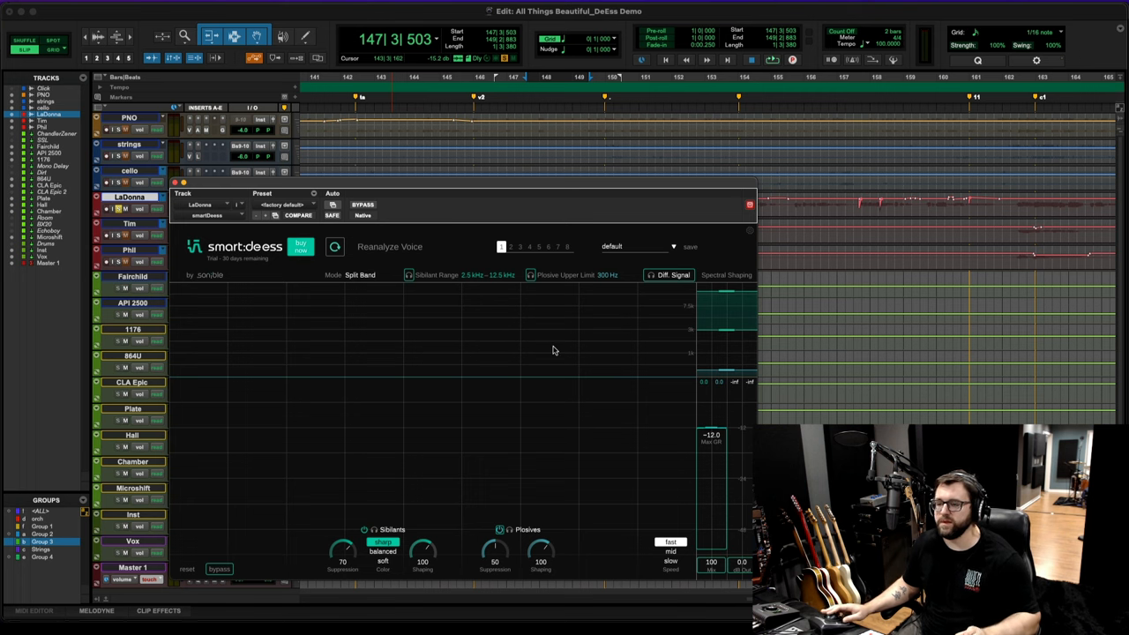
mouse_move(550, 415)
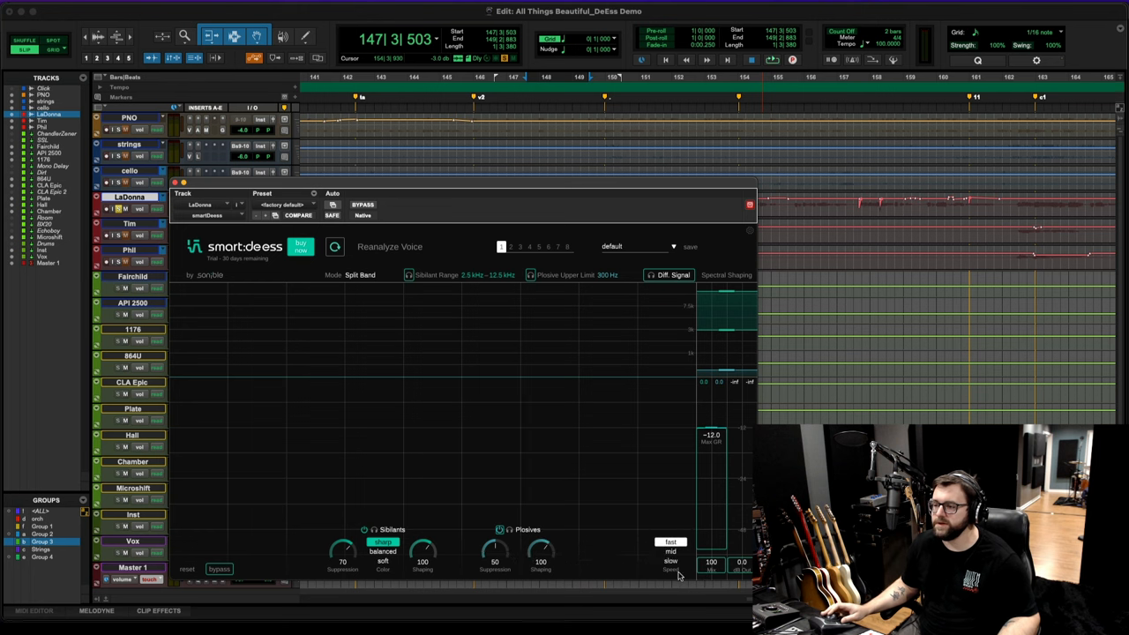
mouse_move(669, 556)
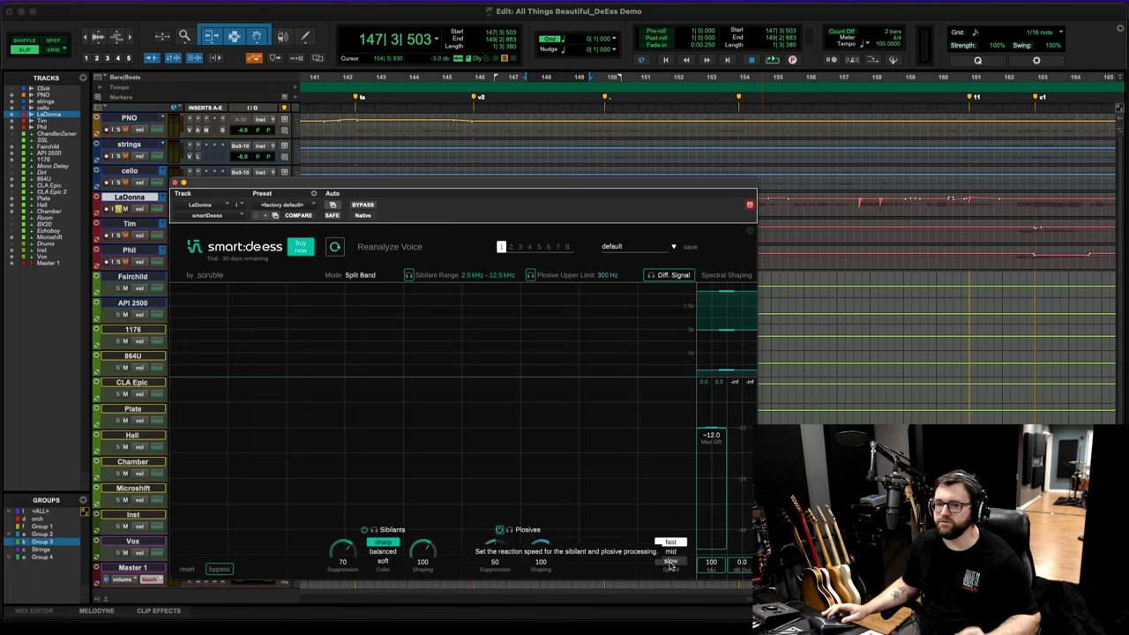
mouse_move(485, 525)
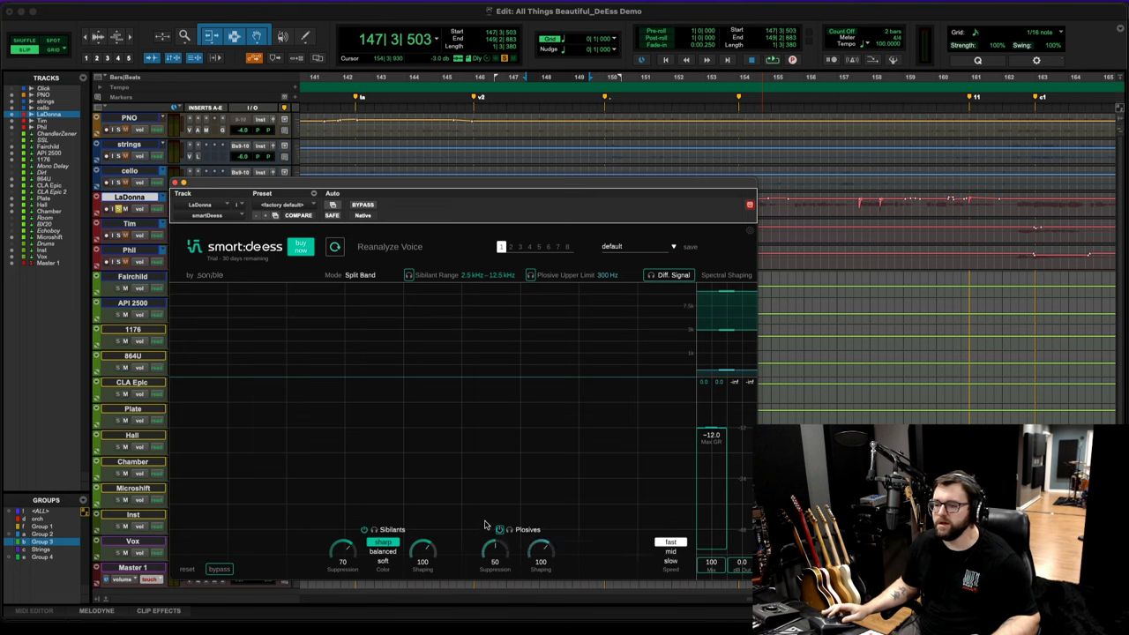
mouse_move(467, 550)
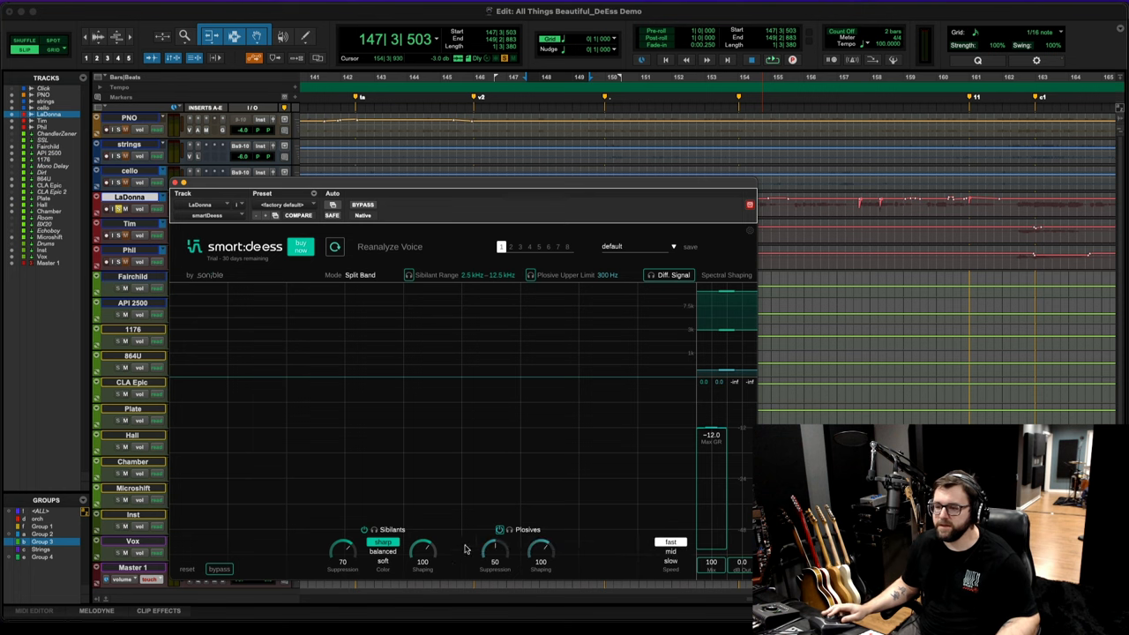
drag(422, 547, 422, 529)
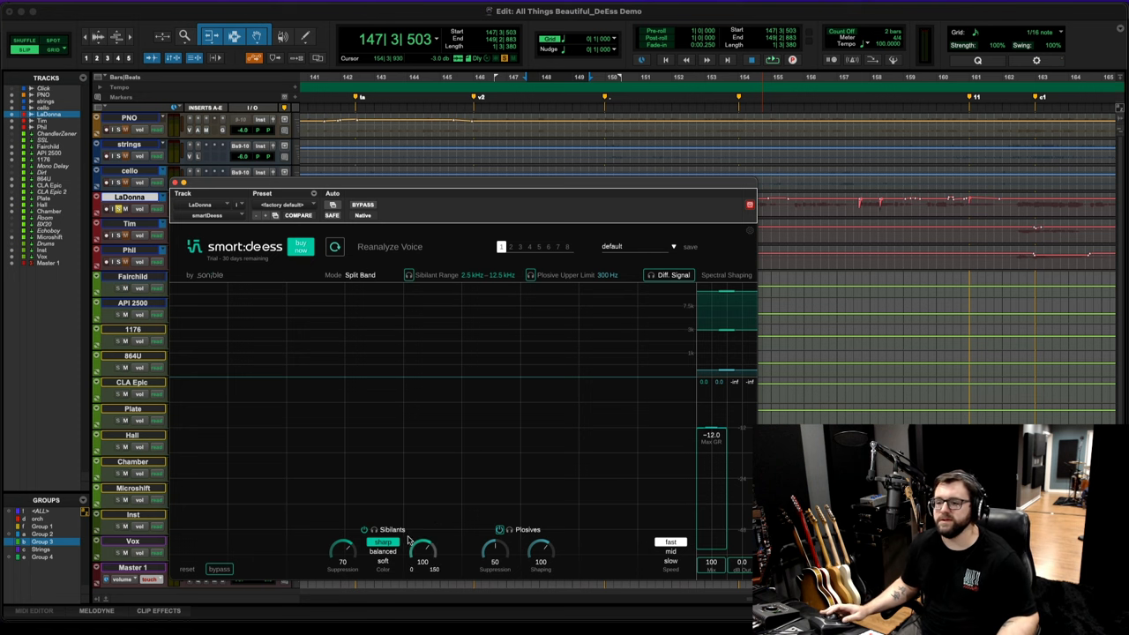
click(386, 541)
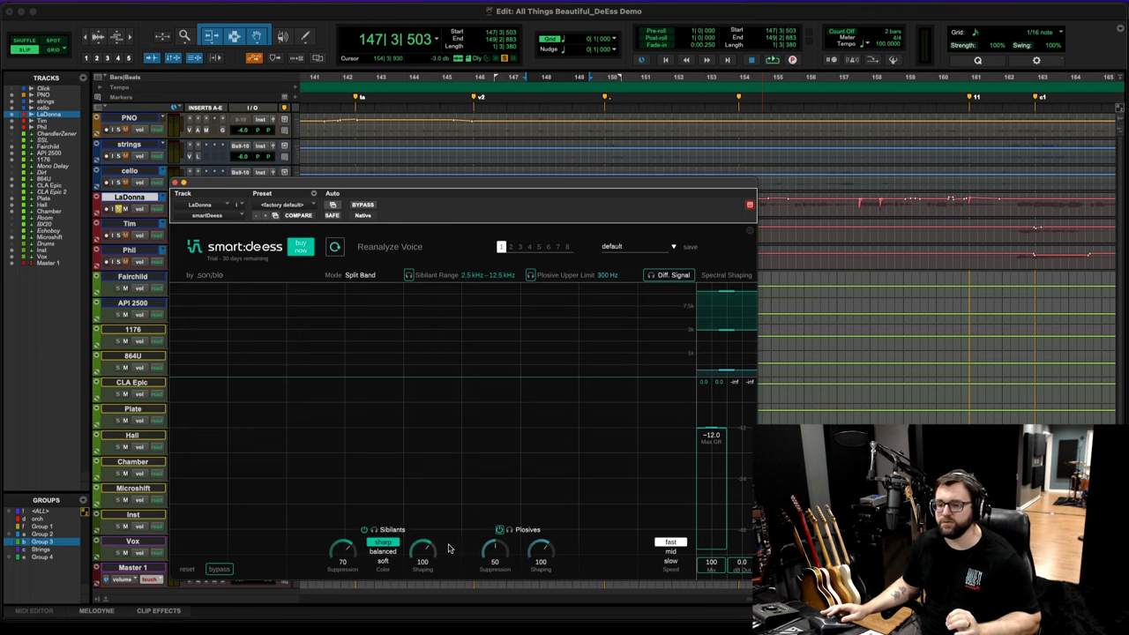
drag(422, 543, 421, 556)
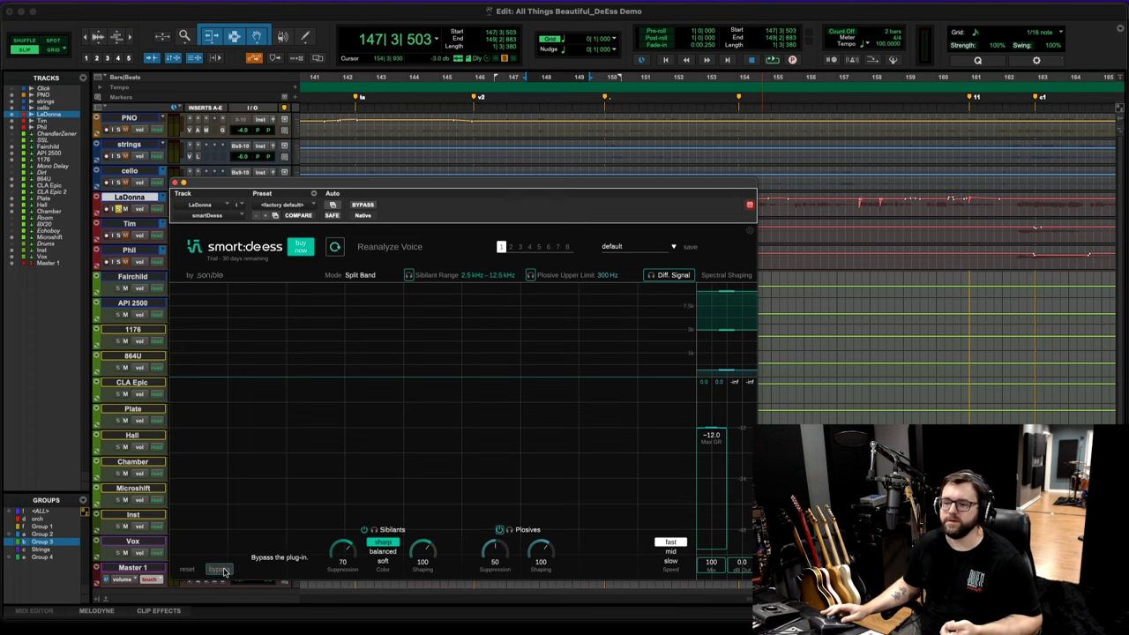
click(216, 569)
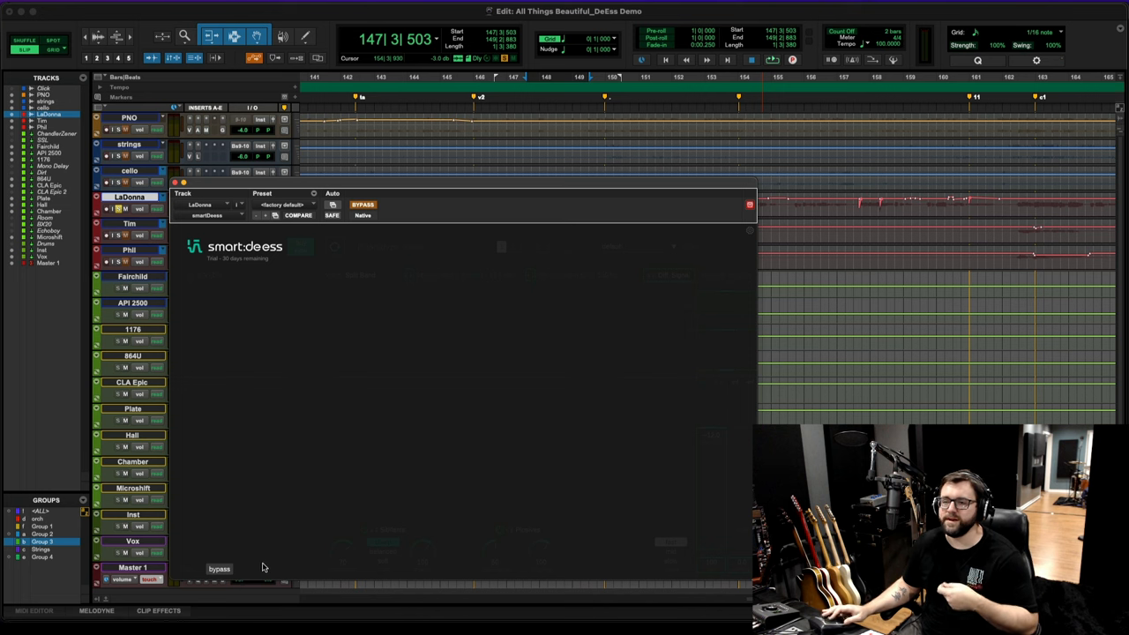
mouse_move(285, 575)
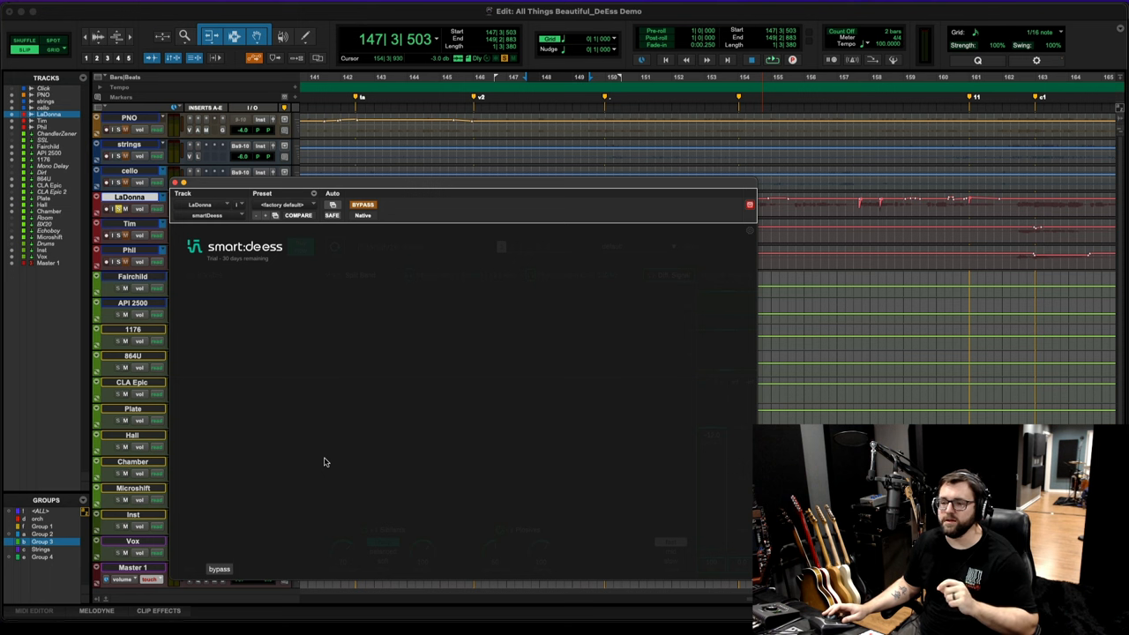
mouse_move(253, 548)
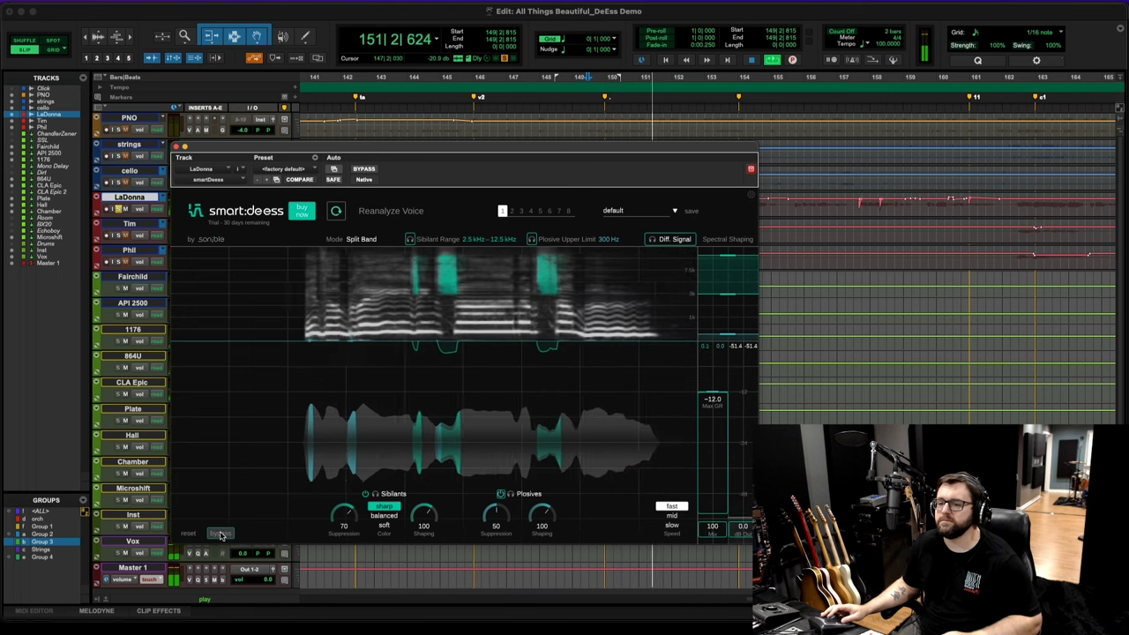
Step: Bypass smart:deess to compare the LaDonna vocal without de-essing during playback
click(354, 168)
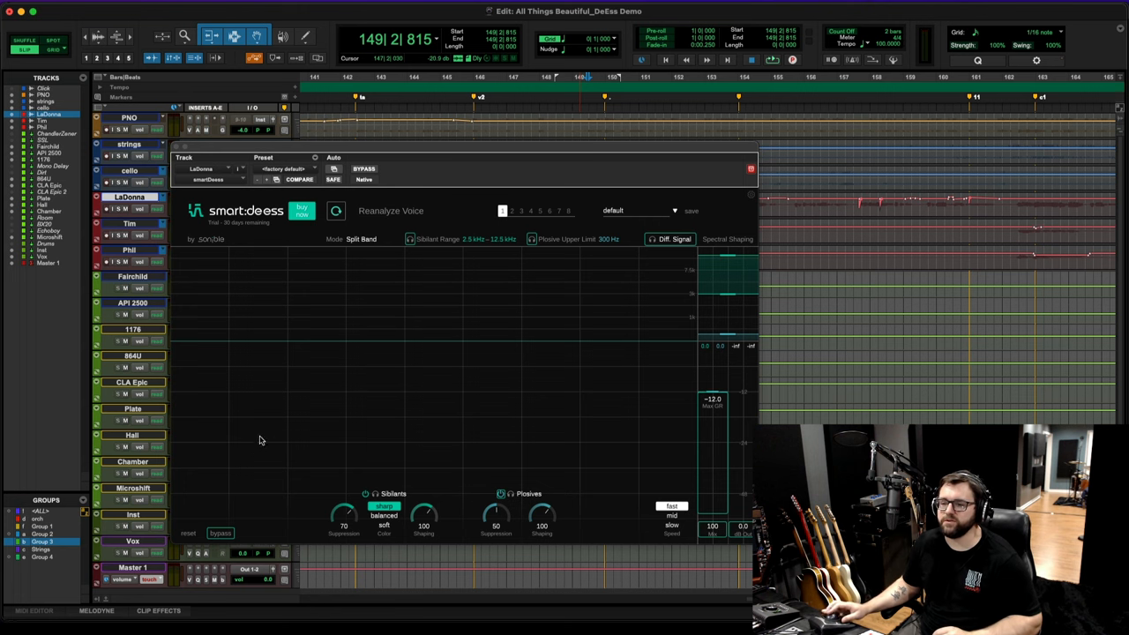
click(218, 534)
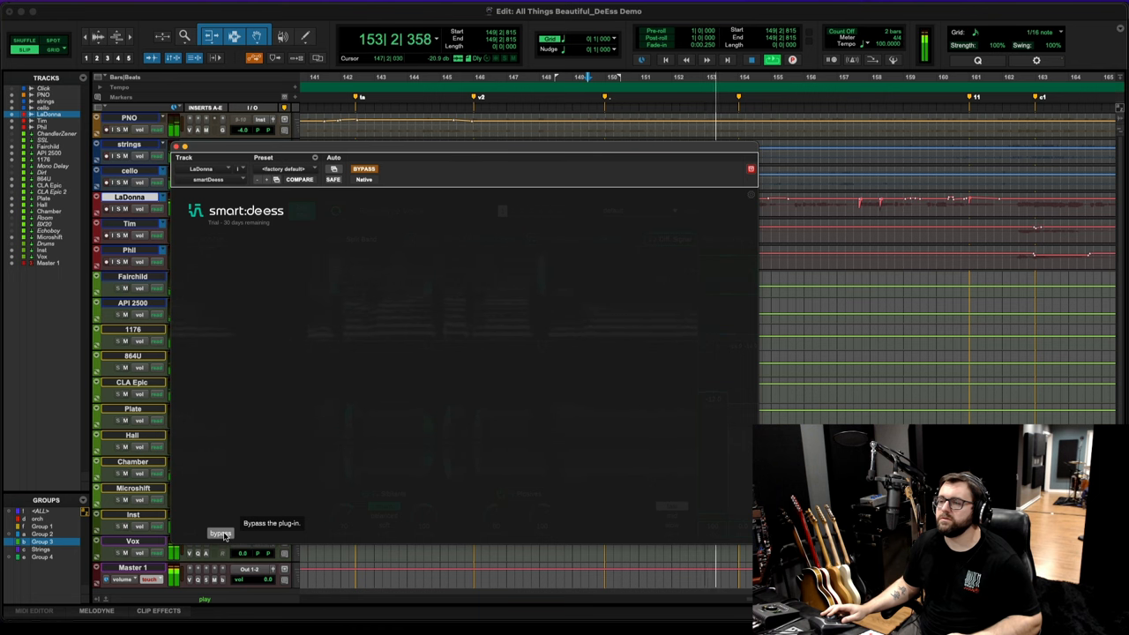
click(219, 535)
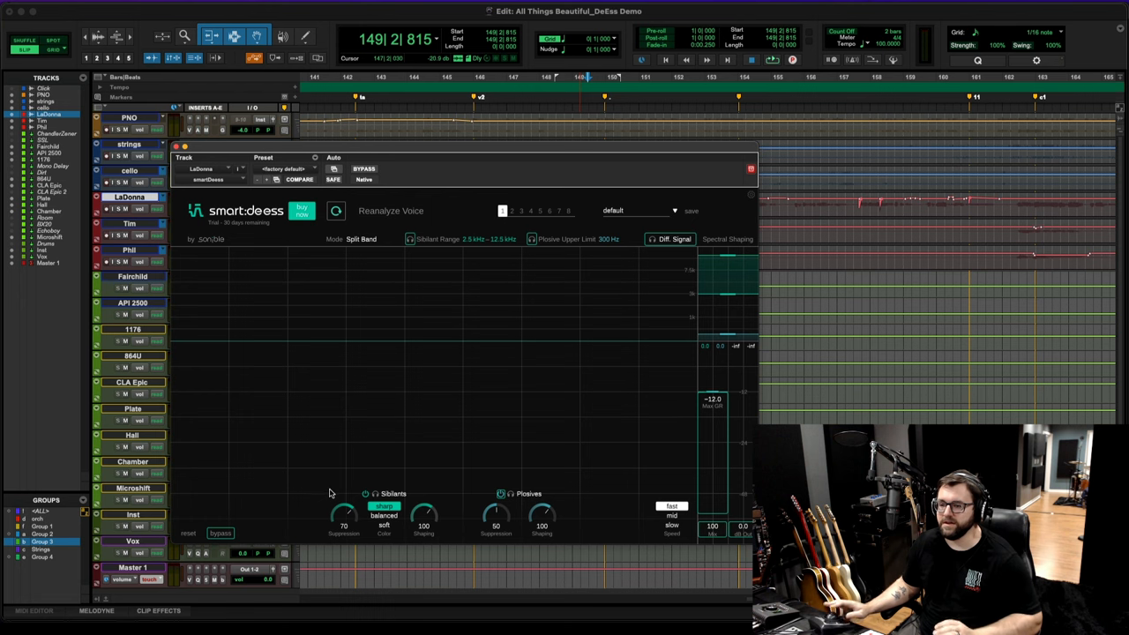
mouse_move(326, 485)
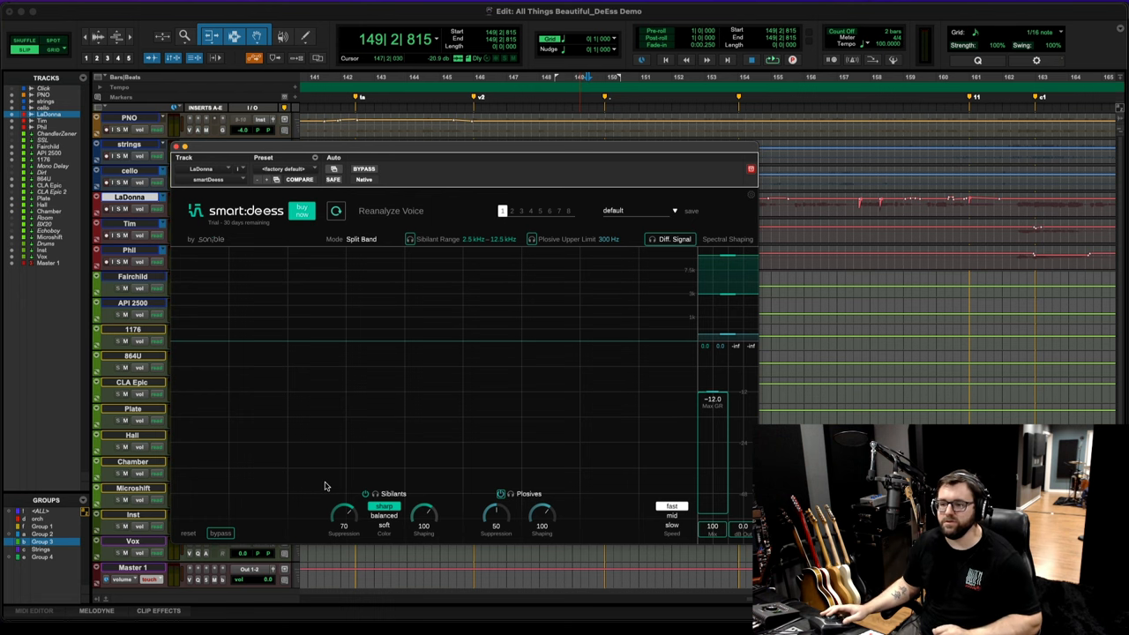